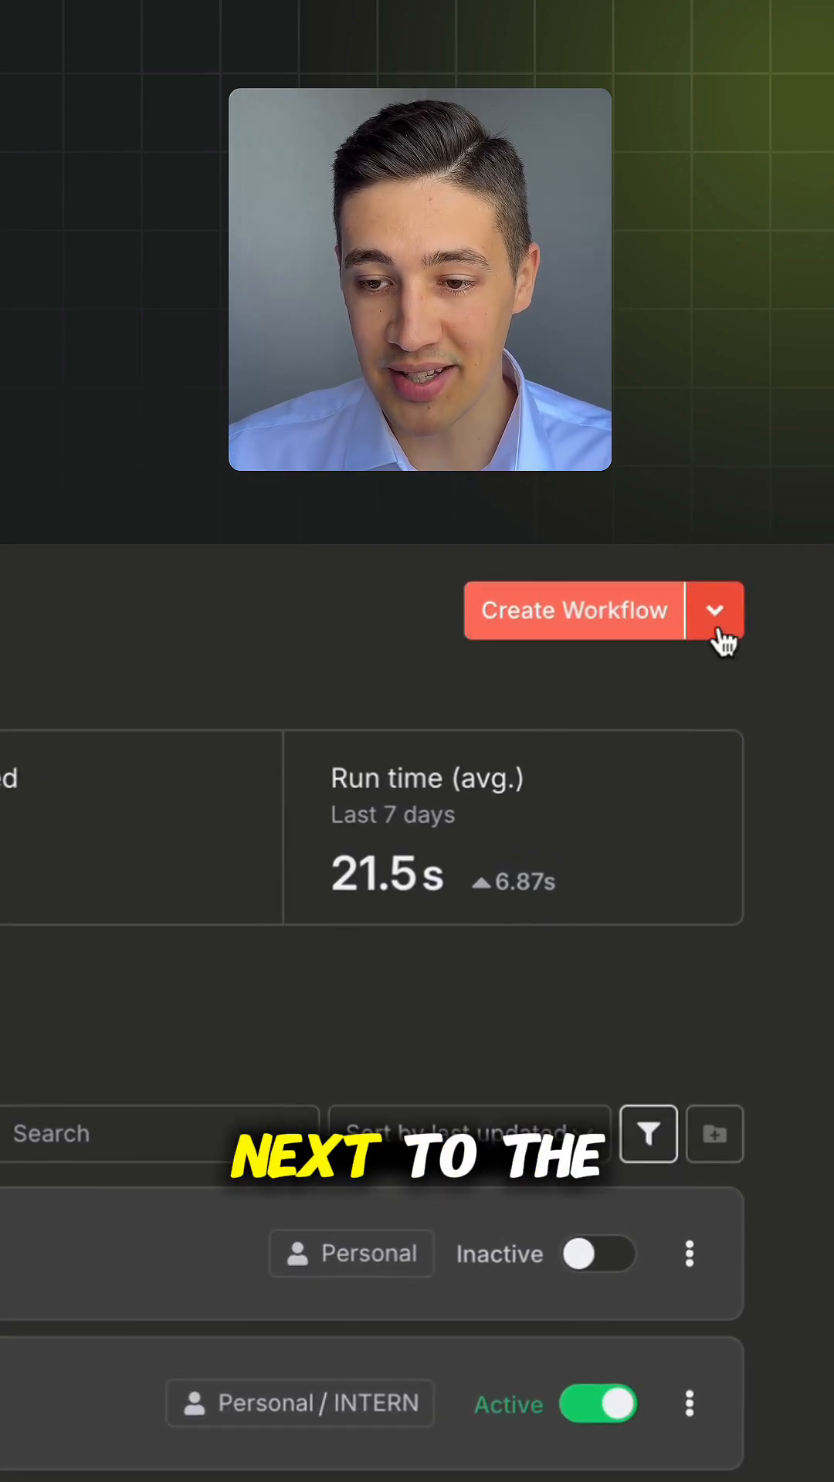
Create a new credential of type Custom Auth and continue to its settings form.
click(715, 610)
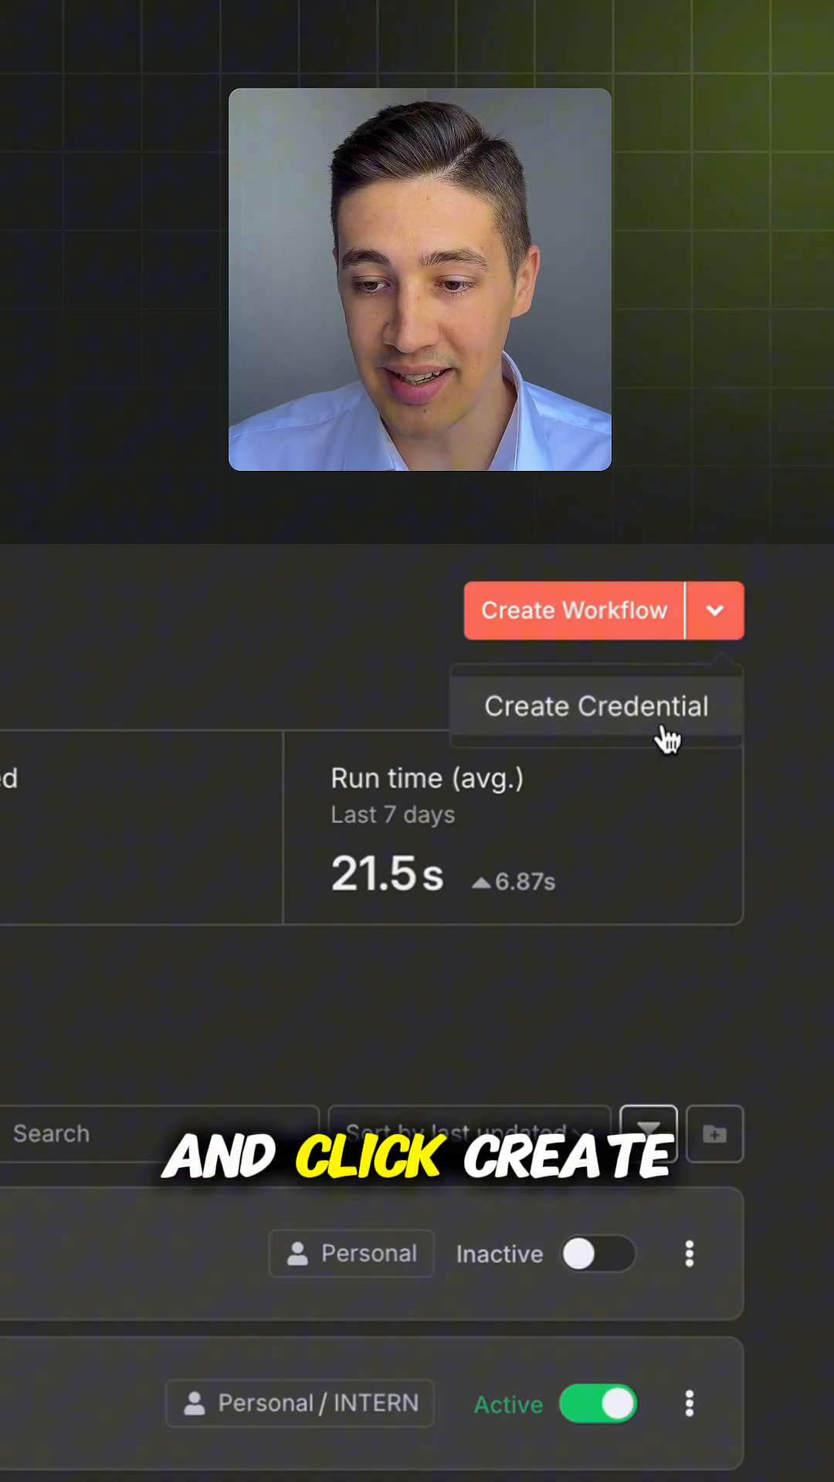
click(594, 705)
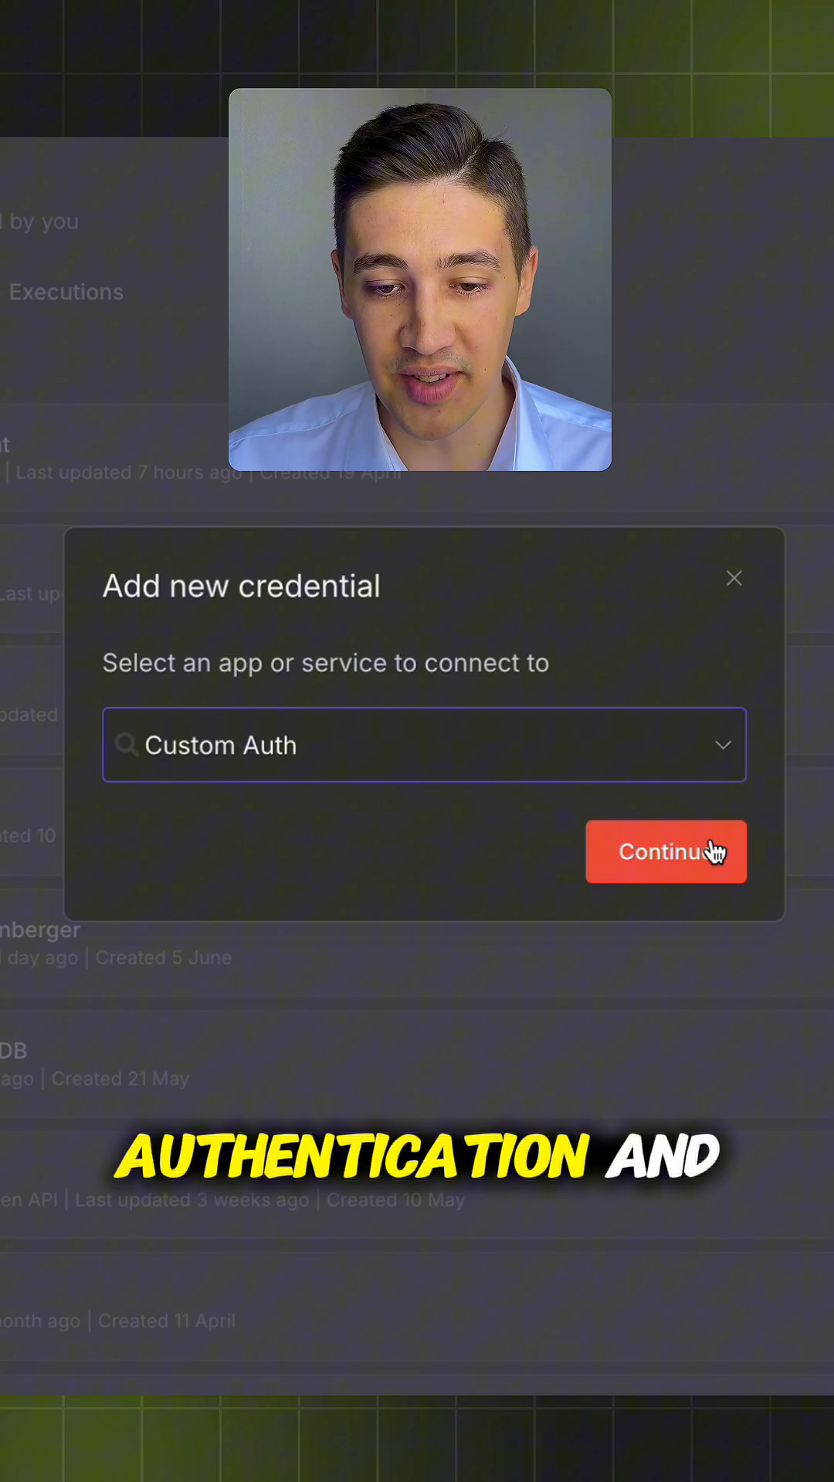
click(664, 852)
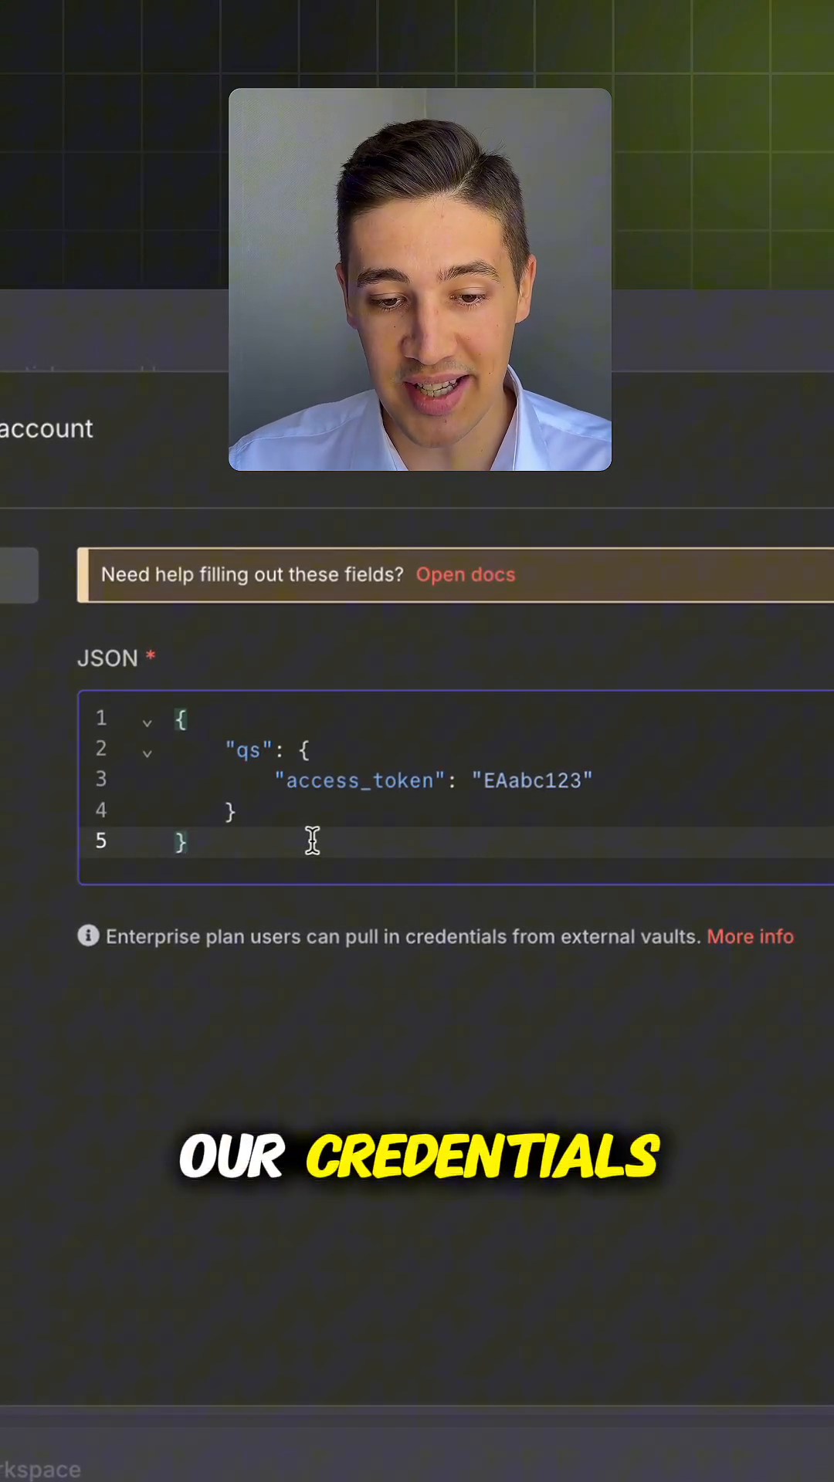
Enter the credential JSON {"qs": {"access_token": "..."}} to send the token as a query parameter.
click(465, 574)
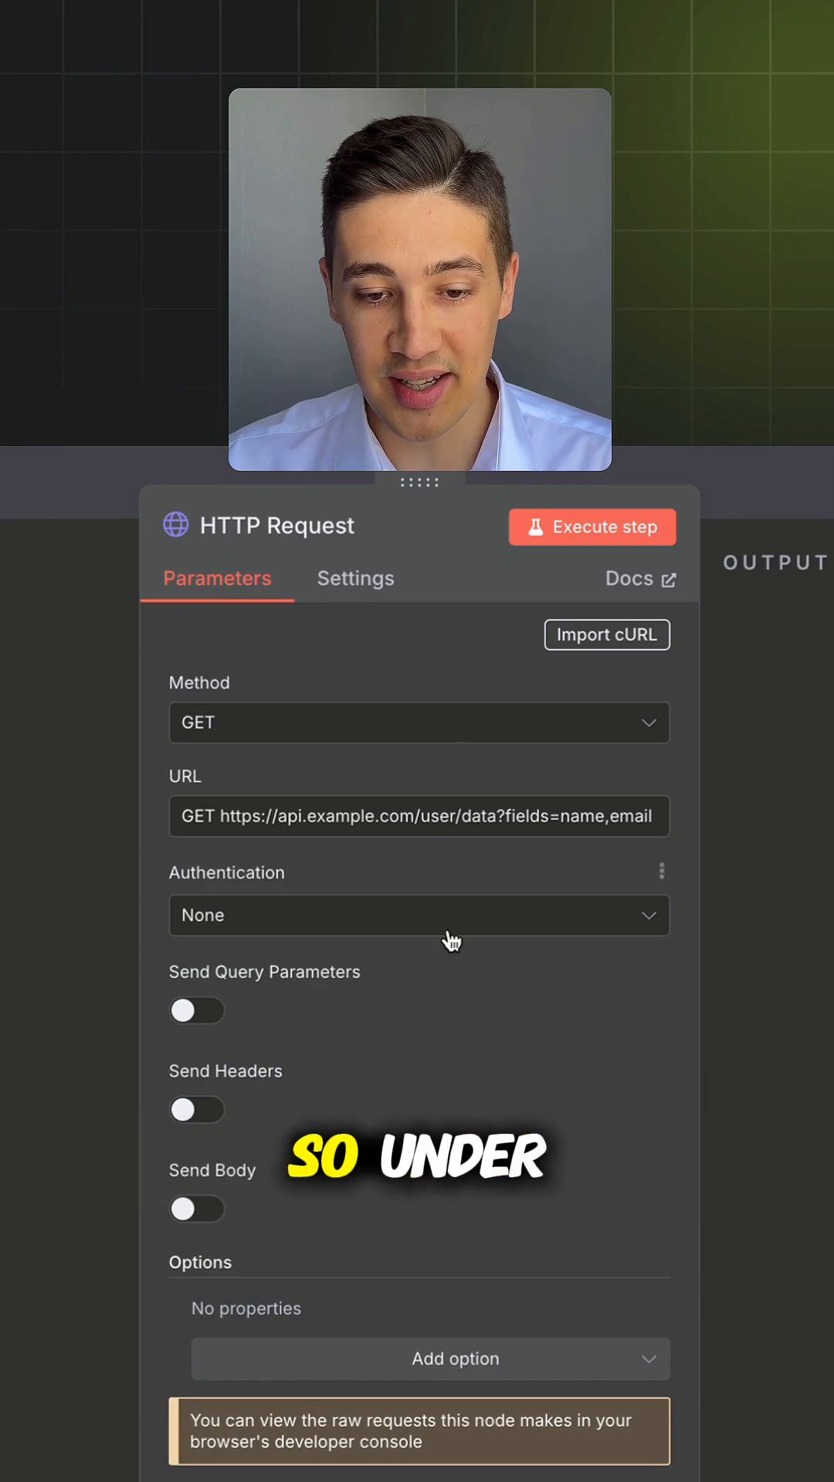
Set Authentication to Generic Credential Type with Custom Auth using the MY_SECRET_ACCESS_TOKEN credential.
click(418, 916)
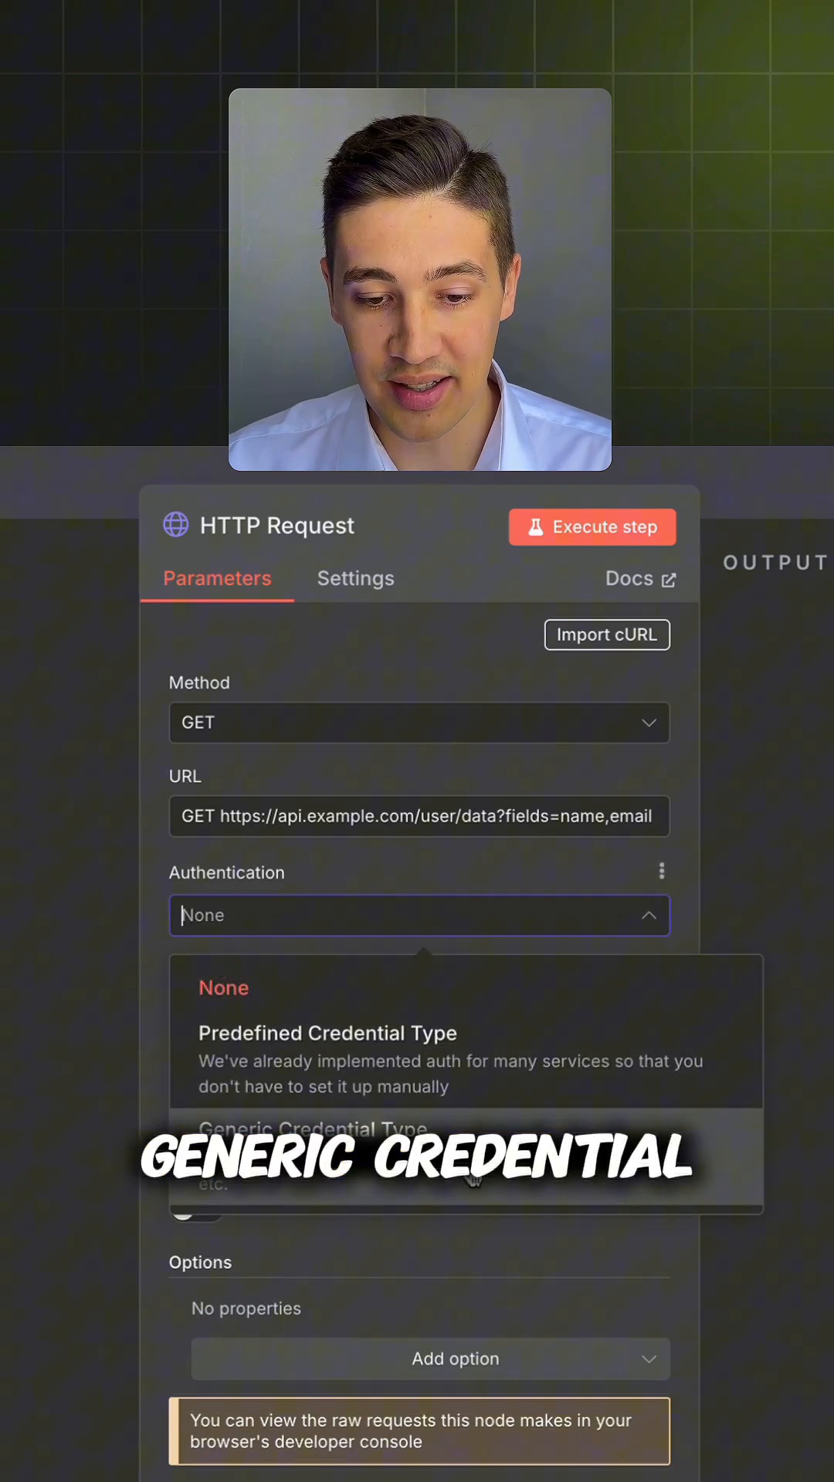
click(315, 1128)
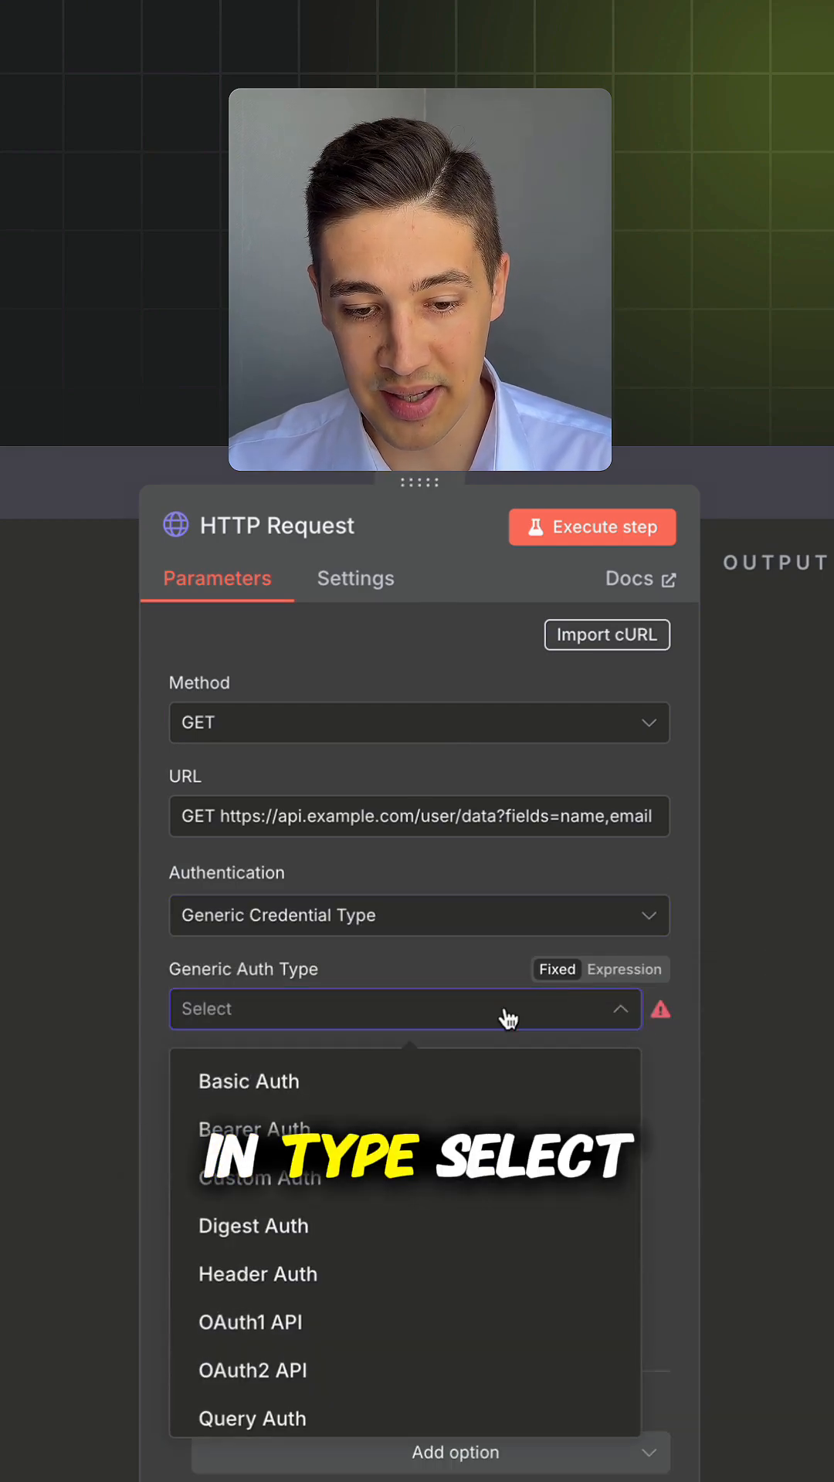
click(258, 1178)
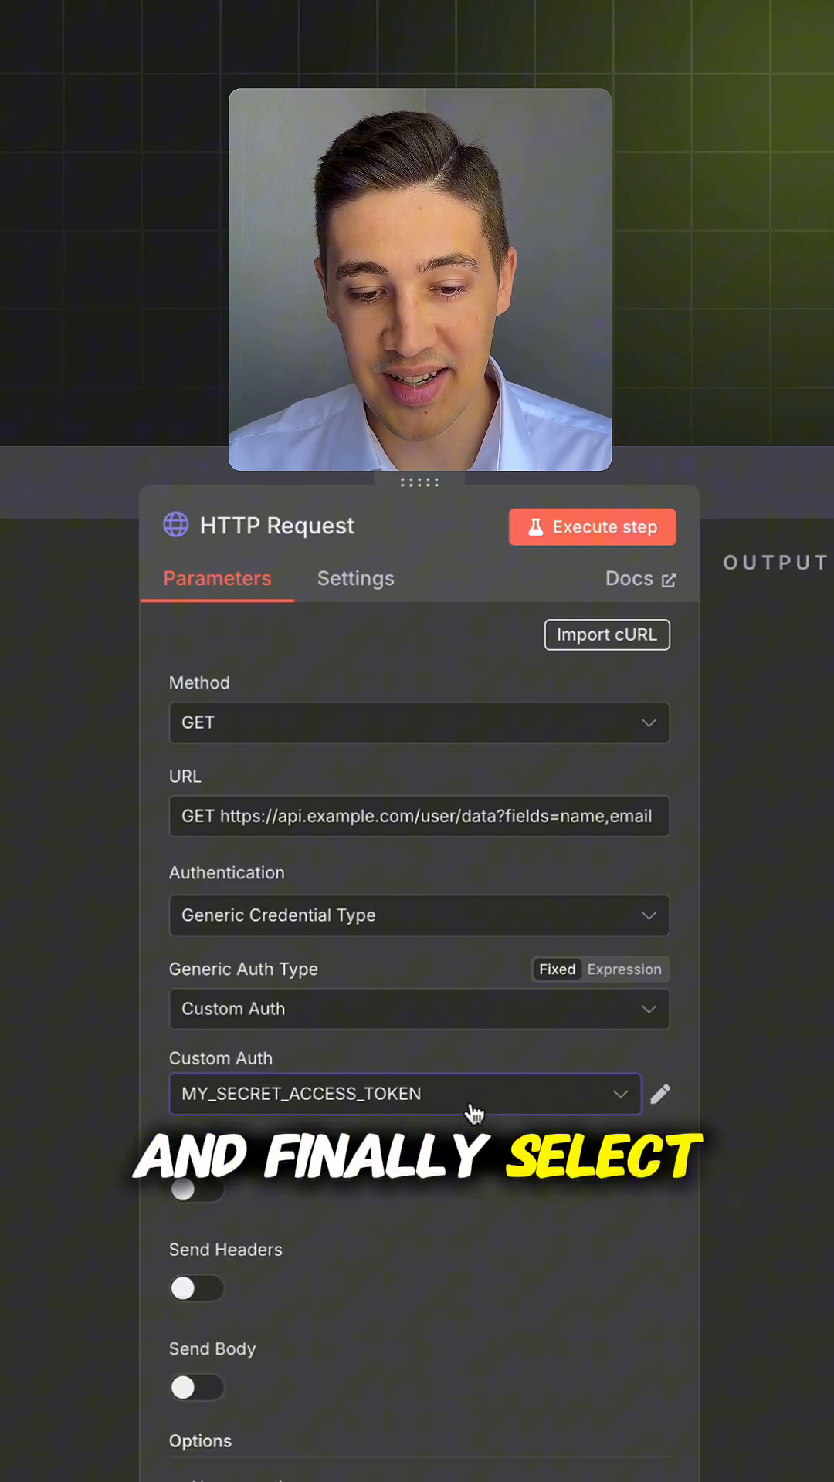